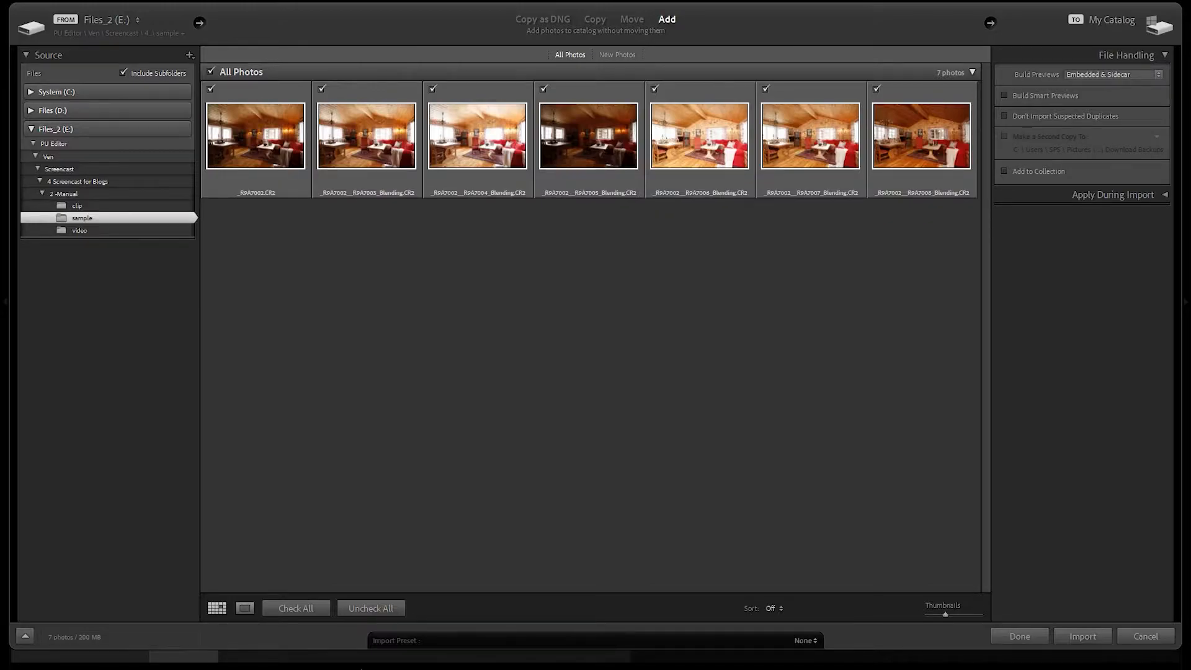
Step: Import the seven checked ambient and flash cabin photos into the catalog
{"action": "left_click", "coordinate": [1082, 635]}
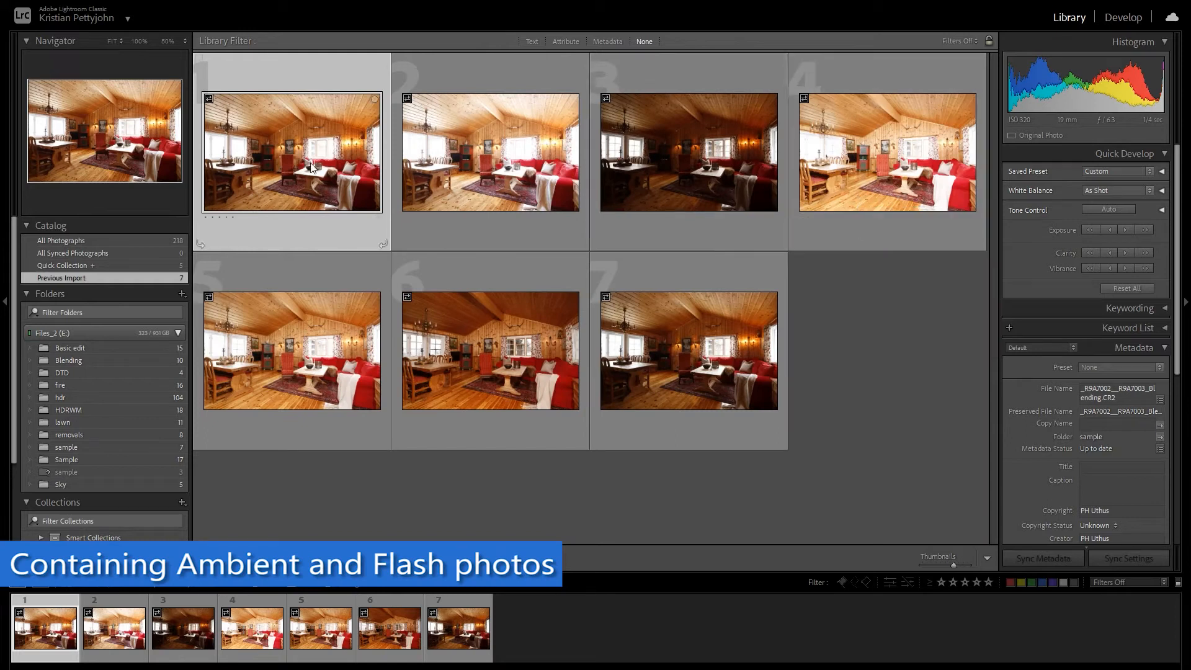
Step: Select all seven cabin photos and send them to Photoshop as layers in one document
{"action": "left_click", "coordinate": [291, 351]}
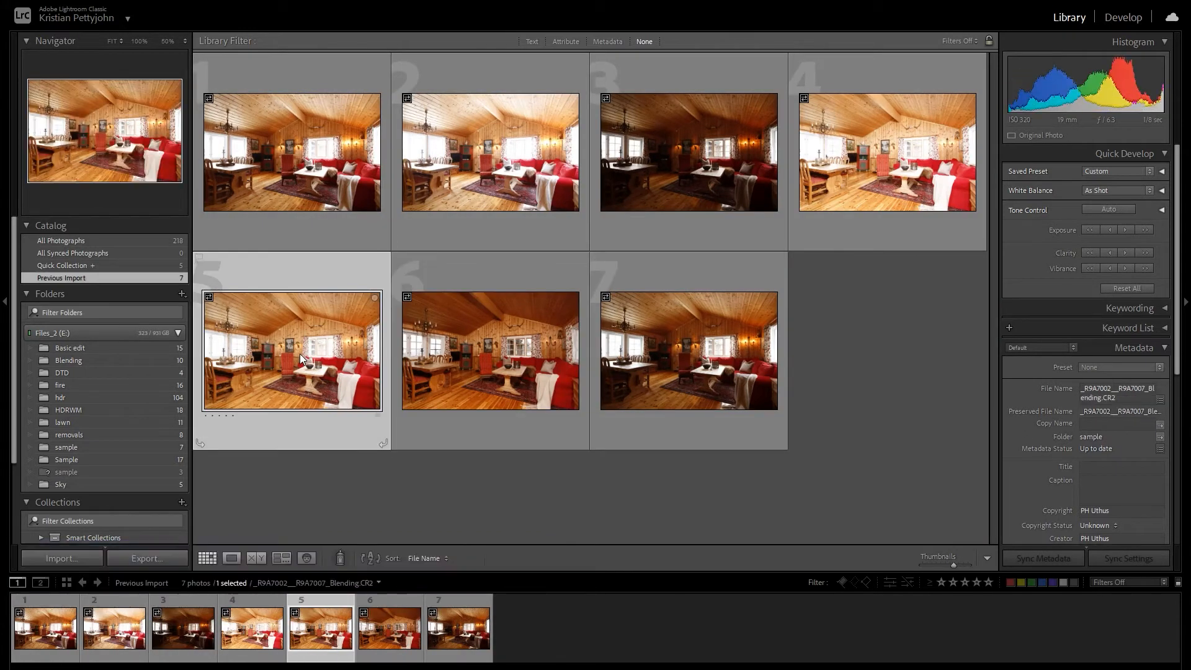
{"action": "left_click", "coordinate": [451, 479]}
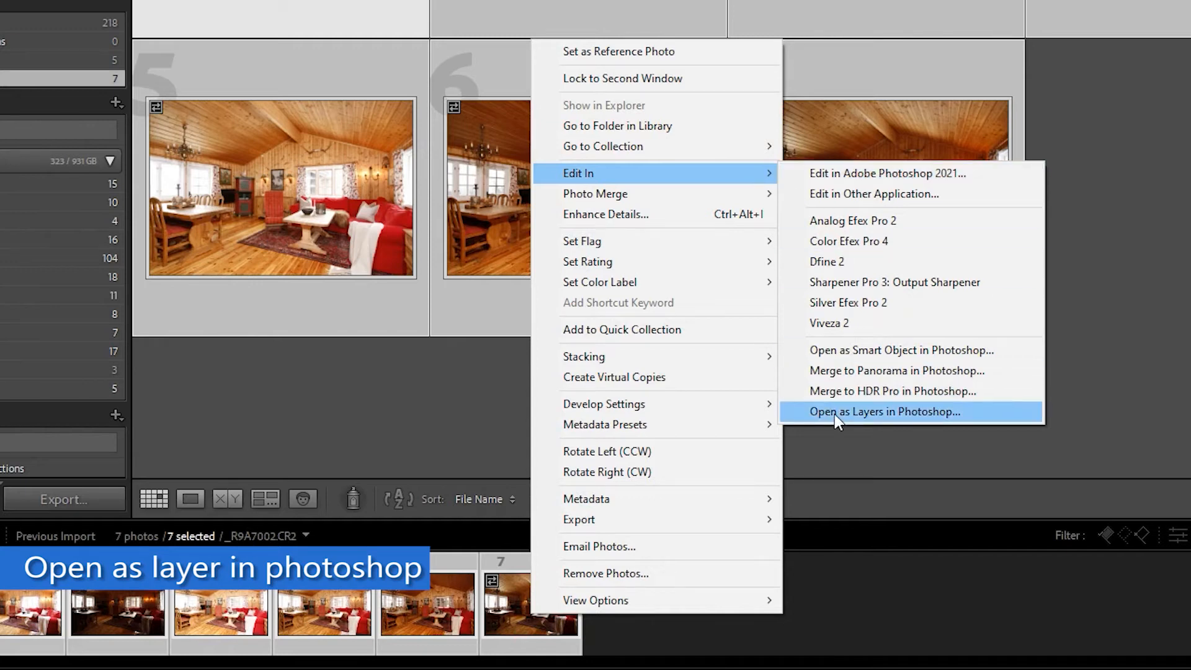
{"action": "left_click", "coordinate": [884, 411]}
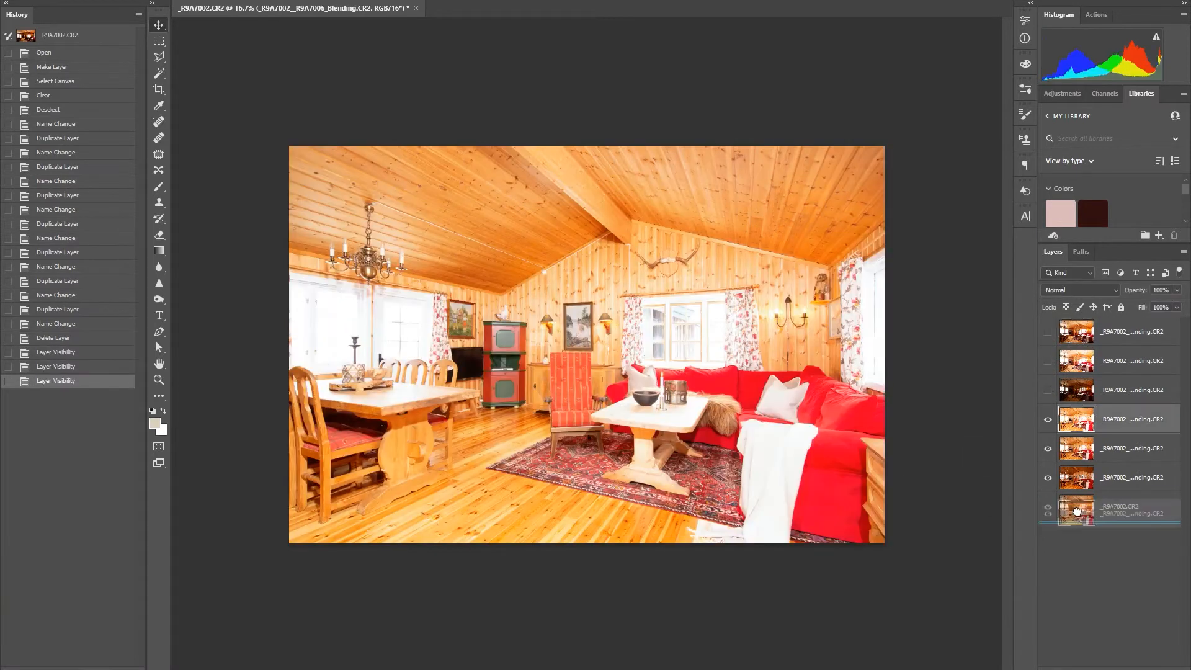
Step: Review the Flash group's layers and reveal another ambient exposure in the stack
{"action": "left_click", "coordinate": [1048, 365]}
{"action": "type", "text": "Flash"}
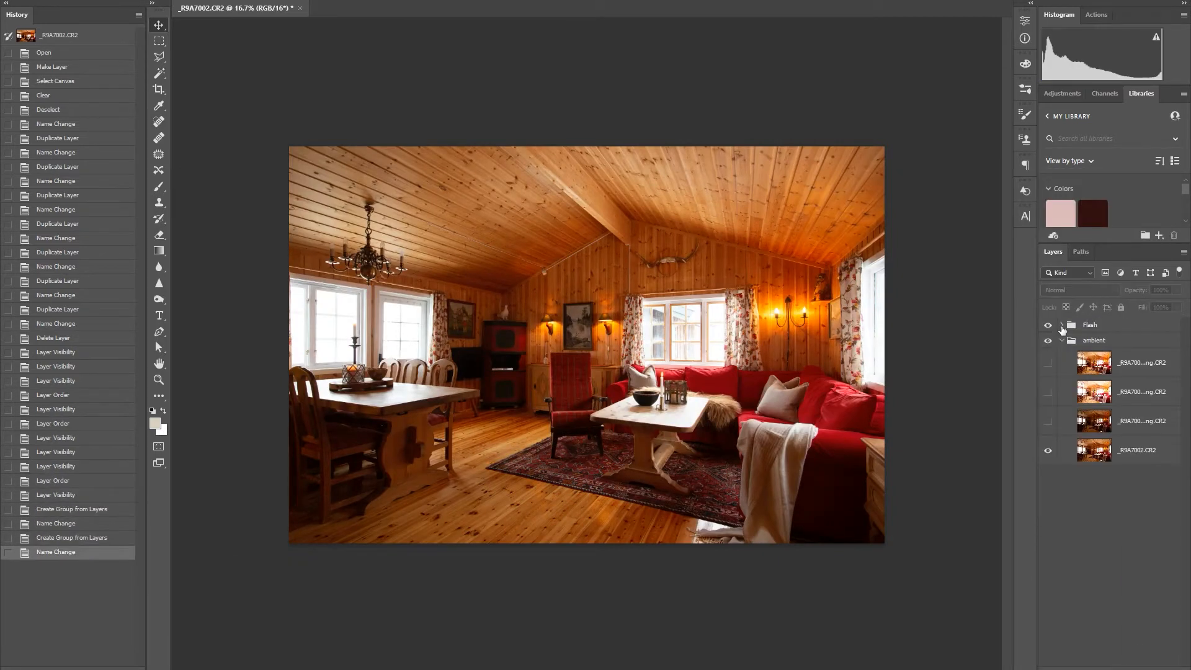
{"action": "left_click", "coordinate": [1062, 325]}
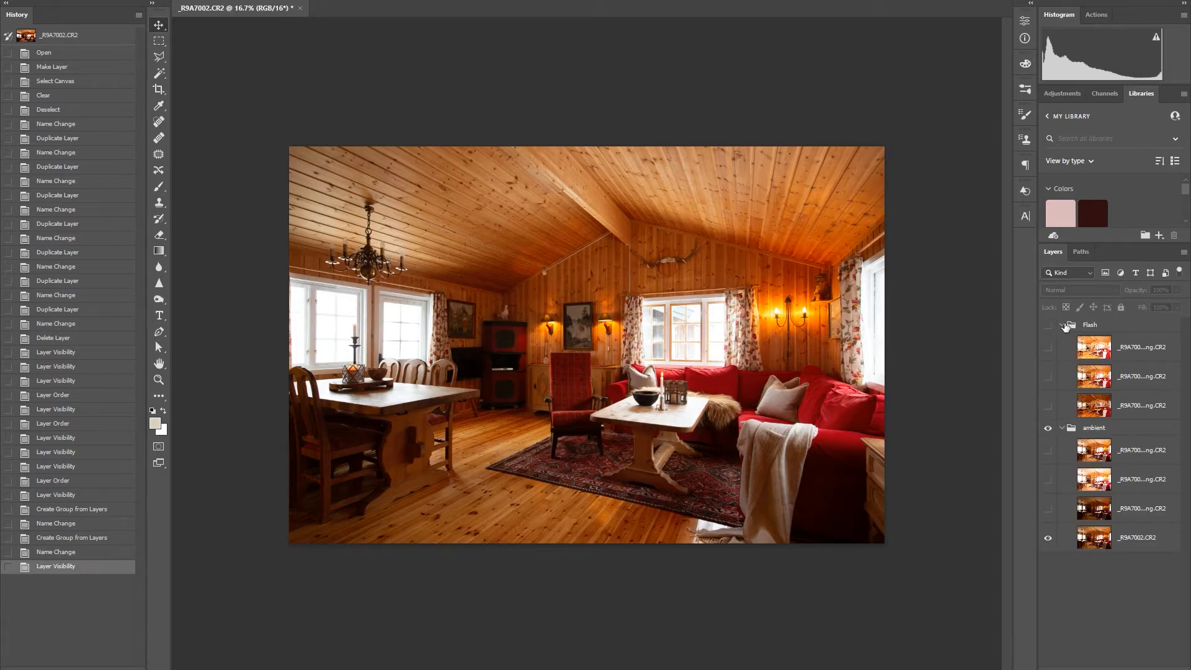
{"action": "left_click", "coordinate": [1061, 324]}
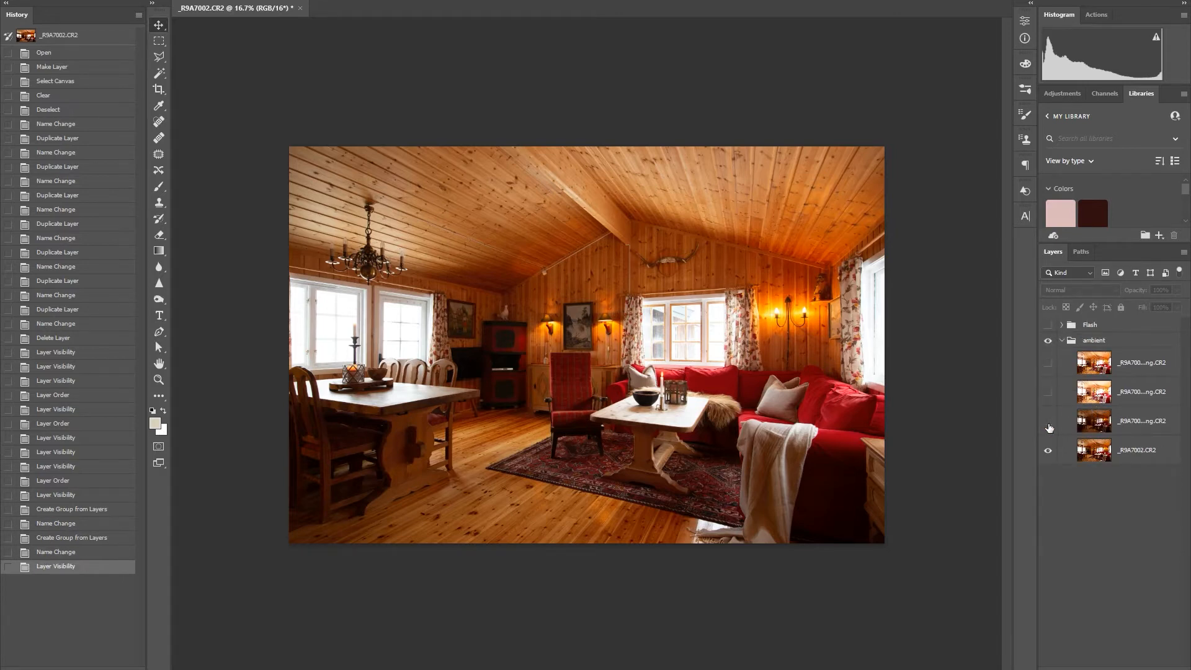
{"action": "left_click", "coordinate": [1048, 362]}
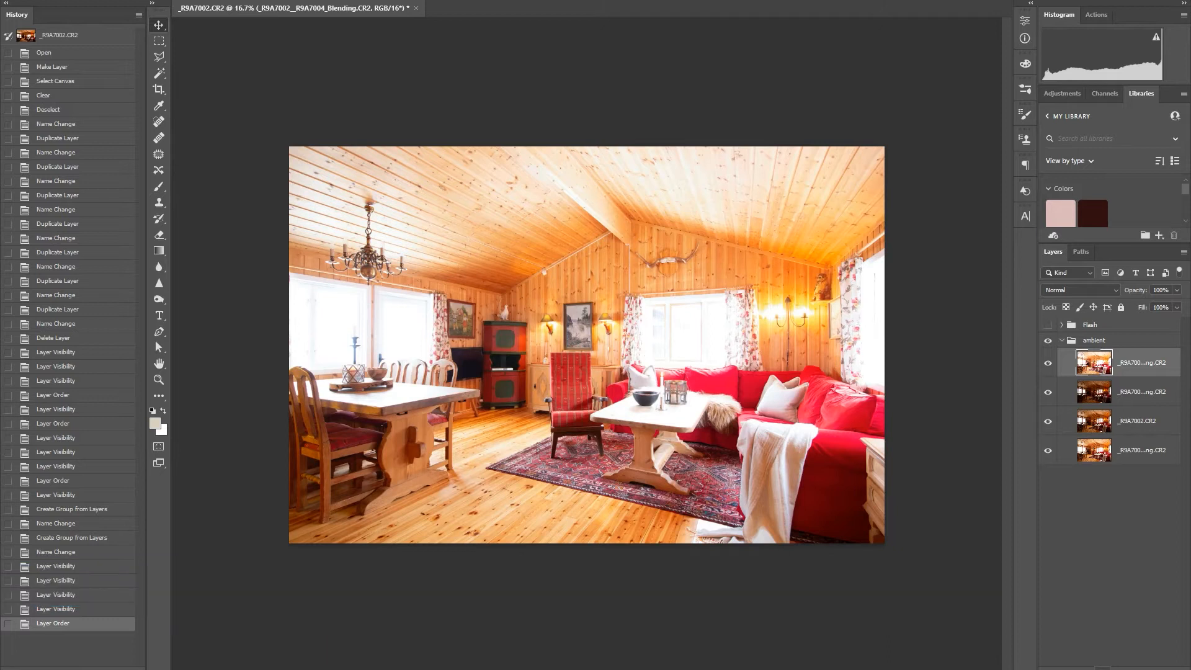
Step: Add hidden masks to three ambient exposures and paint back the room's dark areas
{"action": "left_click", "coordinate": [1032, 659]}
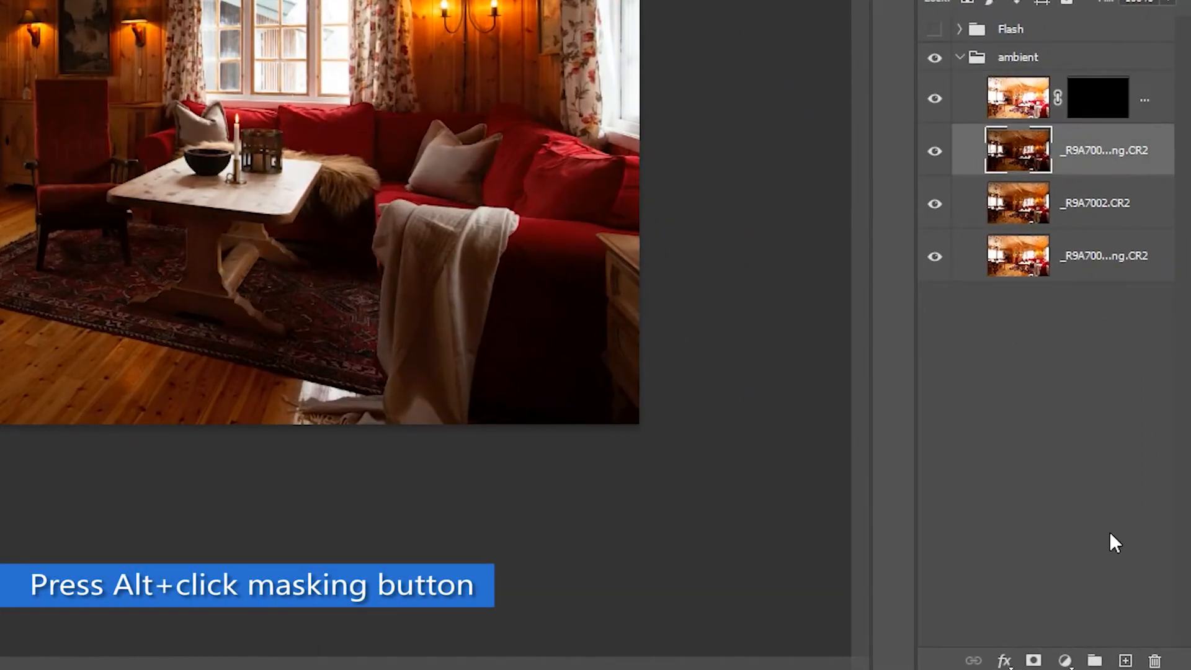
{"action": "left_click", "coordinate": [1033, 659]}
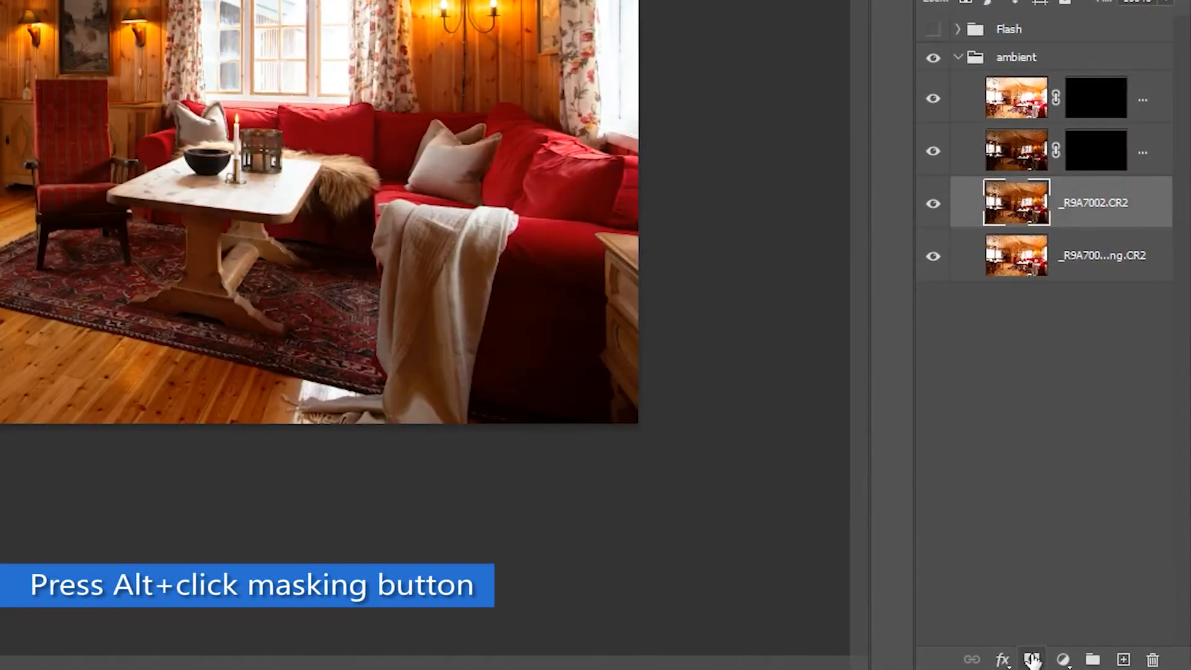
{"action": "left_click", "coordinate": [1031, 659]}
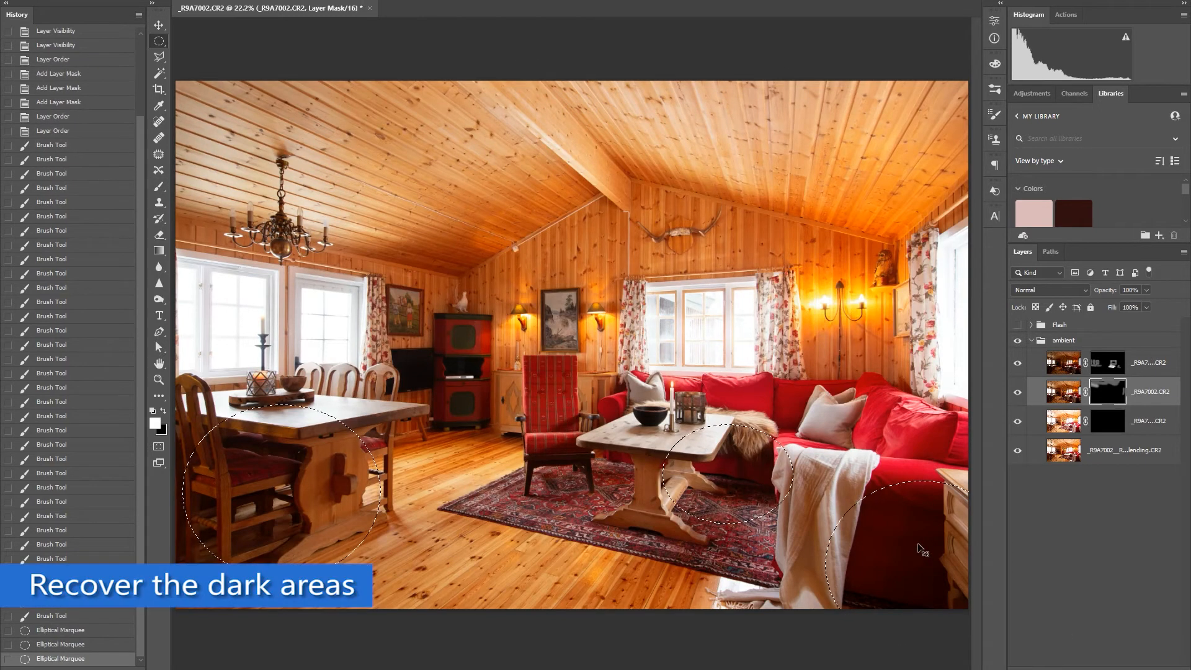
{"action": "key", "text": "ctrl+d"}
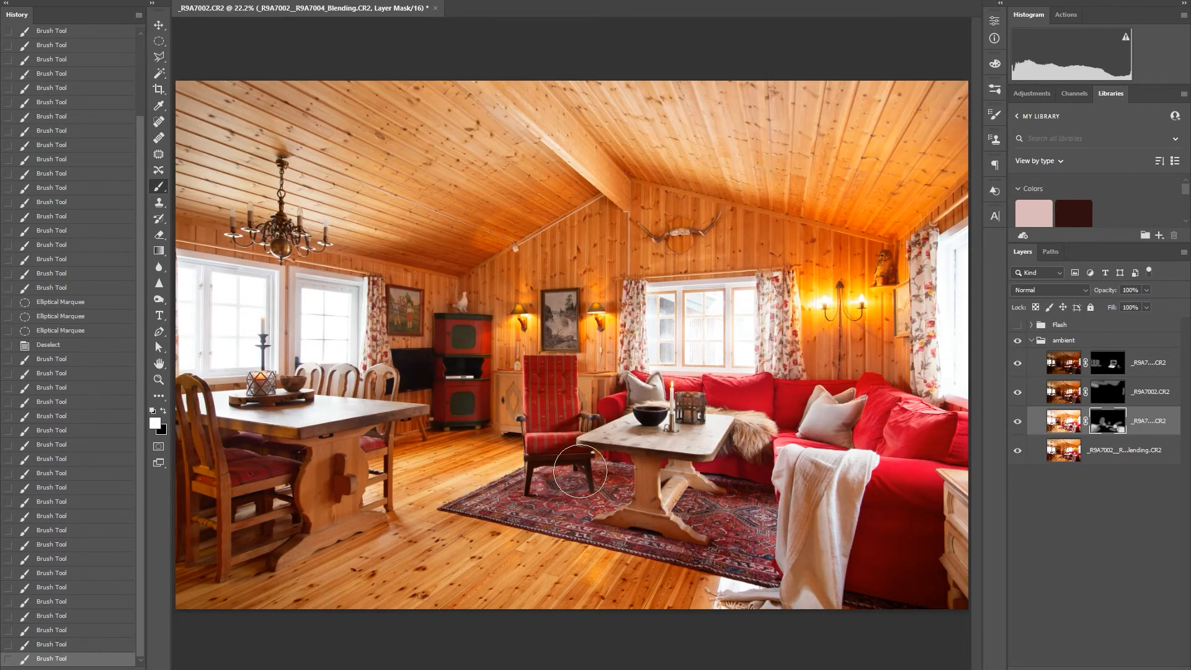
{"action": "left_click", "coordinate": [1031, 340]}
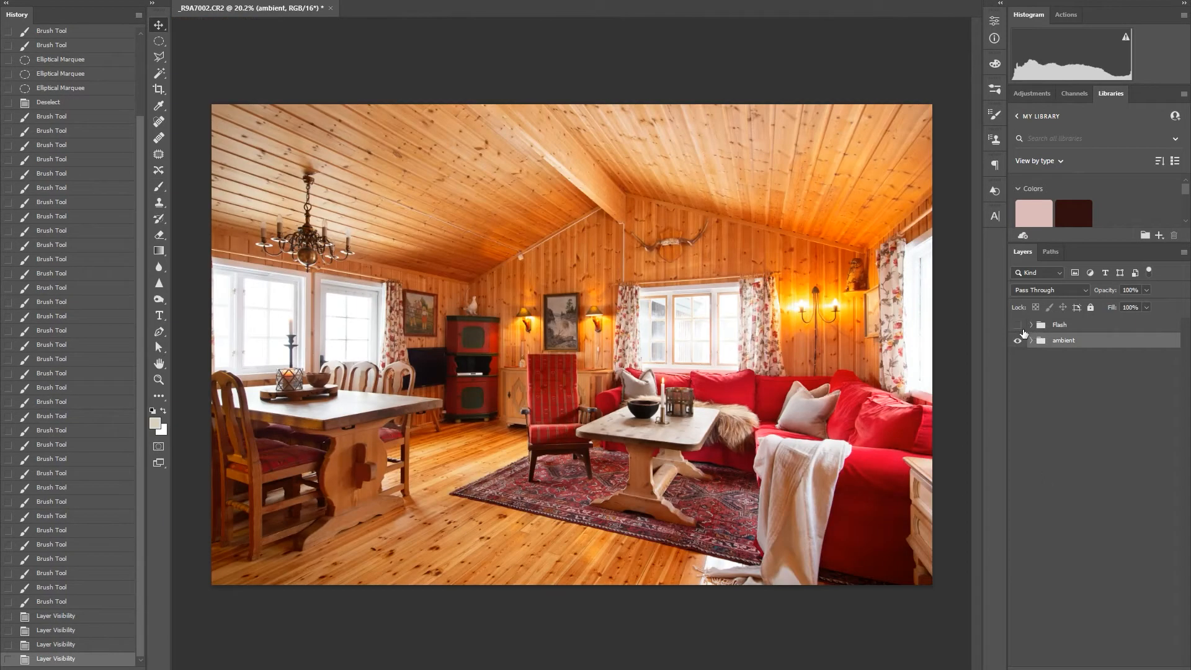
Step: Expand the Flash group and toggle a flash exposure to compare the window area
{"action": "left_click", "coordinate": [1030, 327]}
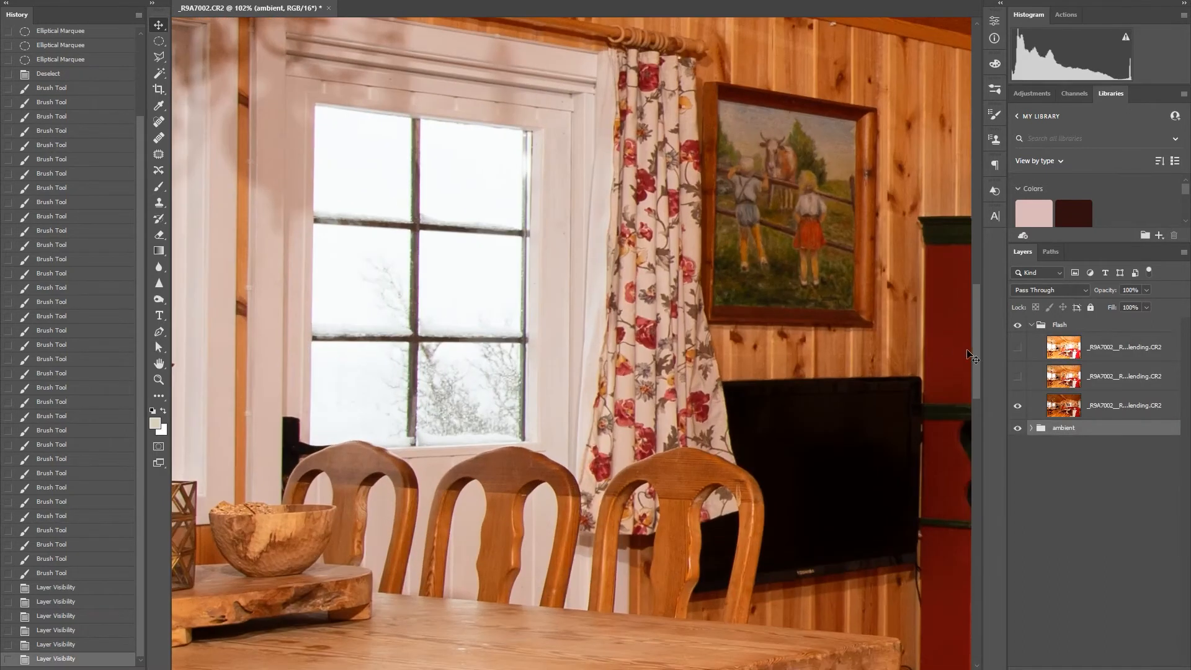
{"action": "left_click", "coordinate": [1018, 347]}
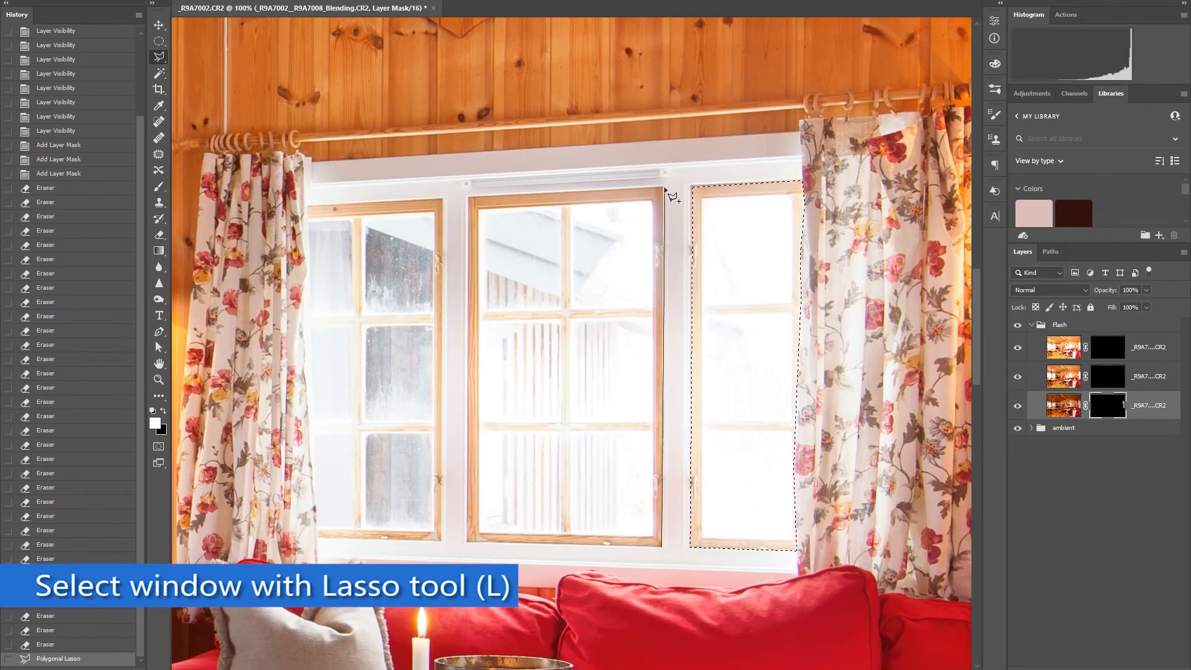
Step: Paint the flash window detail into the blend and save it back to Lightroom (Ctrl+S)
{"action": "left_click", "coordinate": [444, 550]}
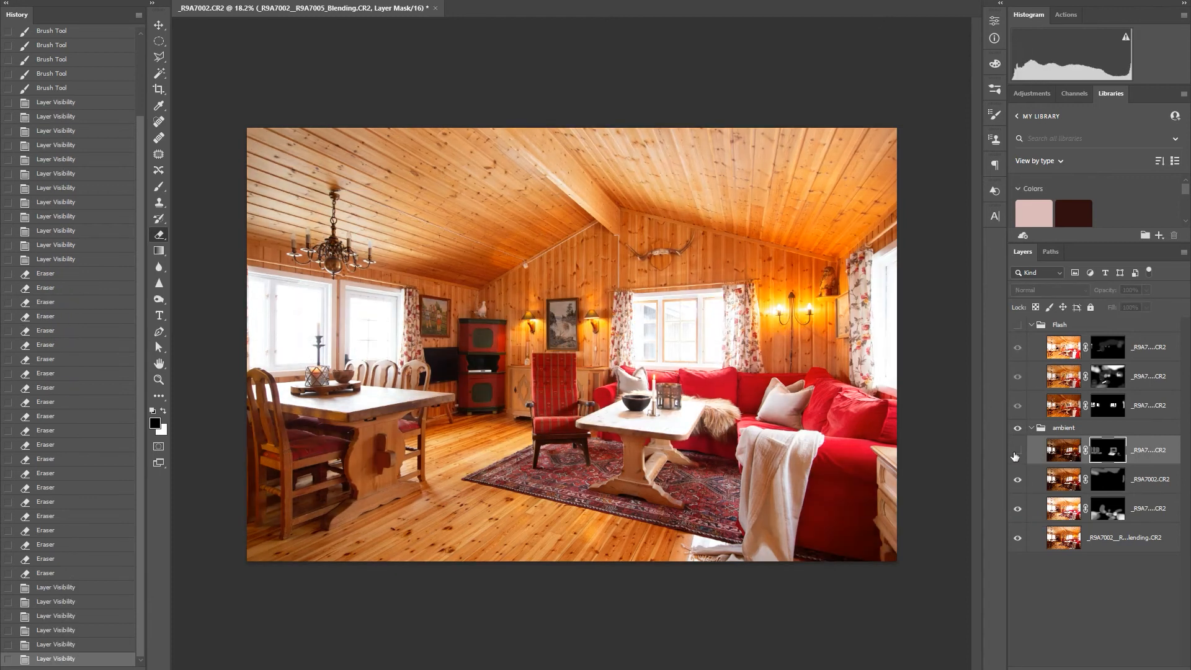
{"action": "key", "text": "ctrl+s"}
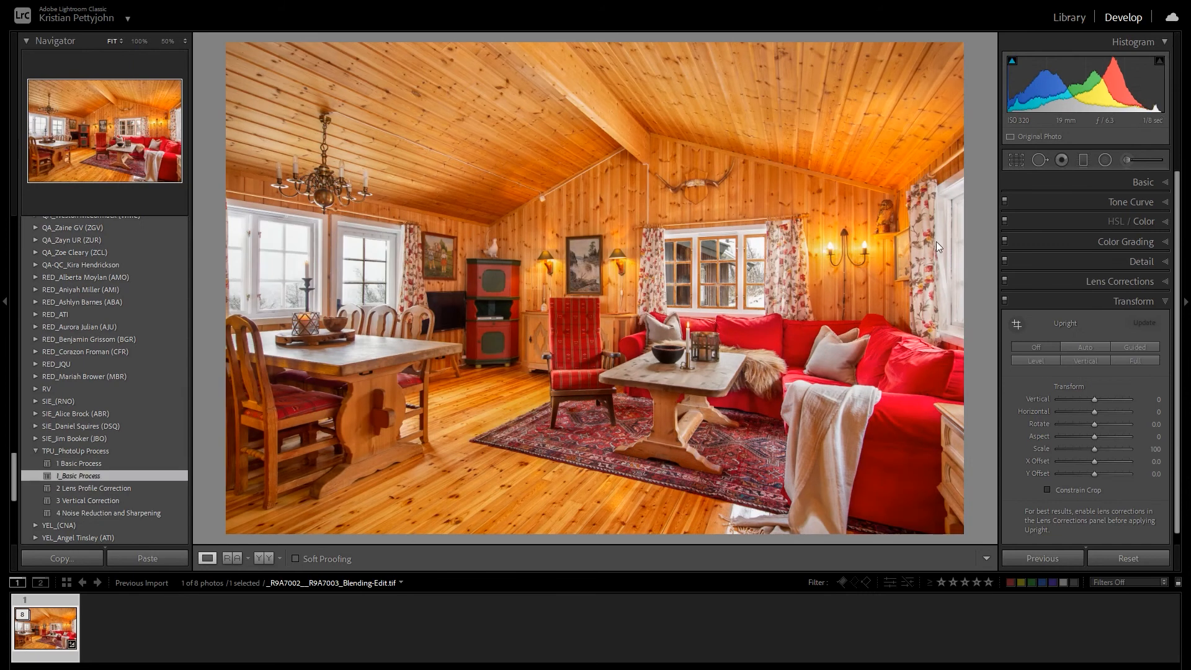
Step: In HSL/Color, select the orange swatch to lower its Saturation to -10
{"action": "left_click", "coordinate": [1125, 221]}
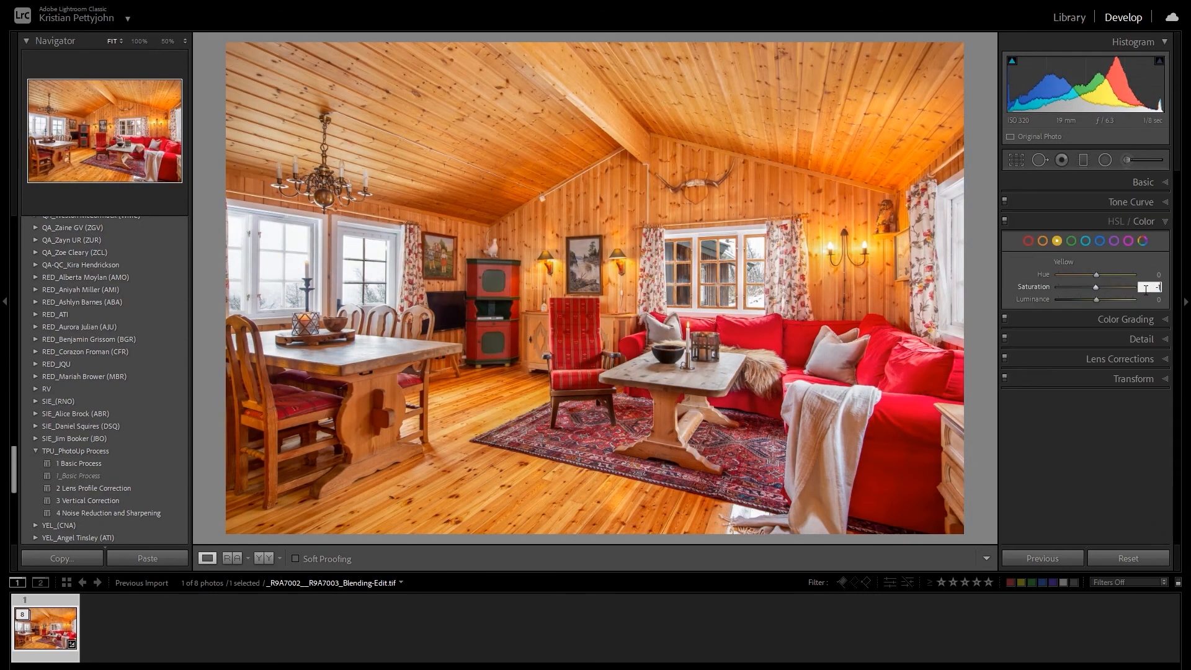
{"action": "left_click", "coordinate": [1042, 240]}
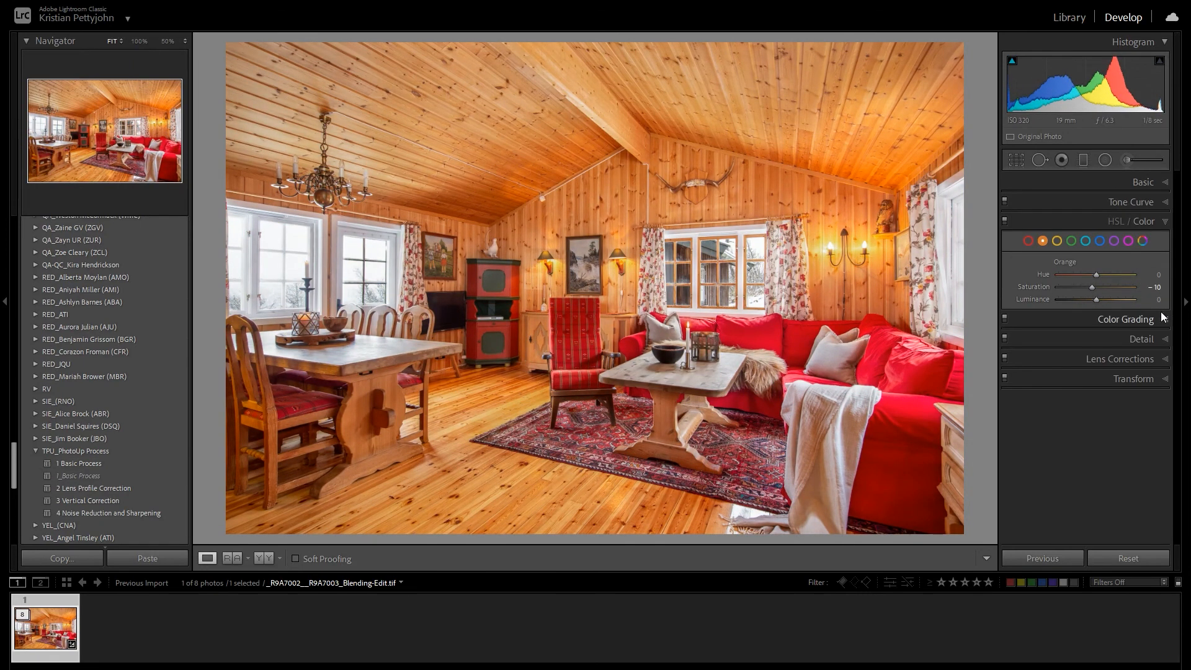
{"action": "mouse_move", "coordinate": [752, 511]}
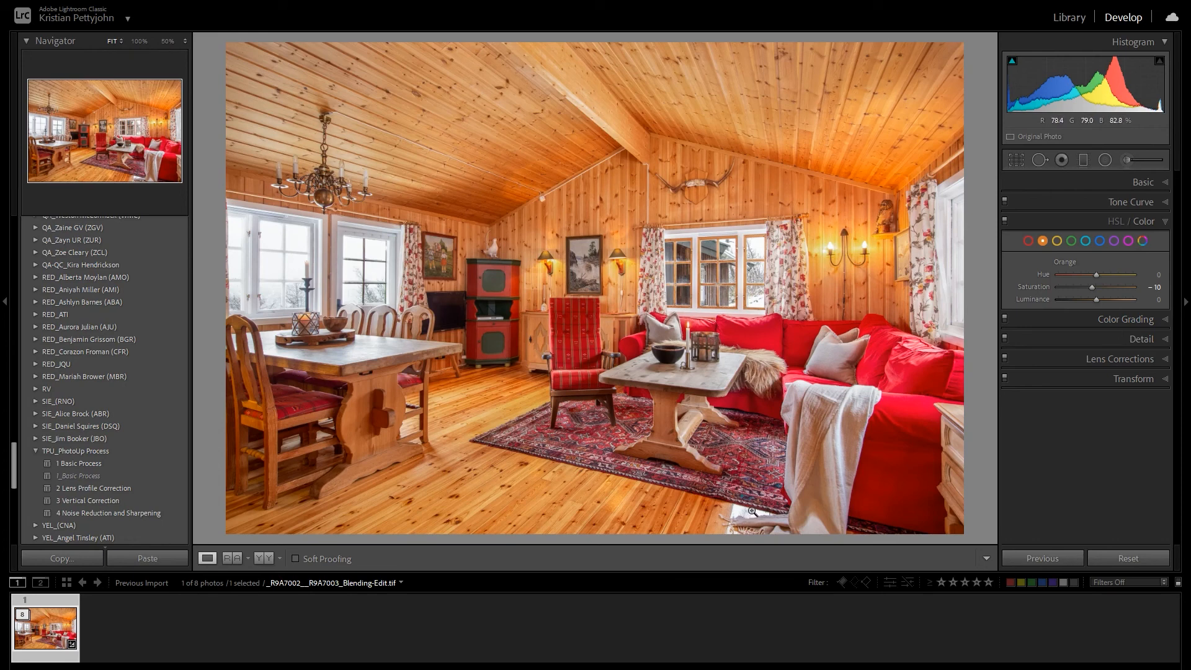
{"action": "mouse_move", "coordinate": [804, 523]}
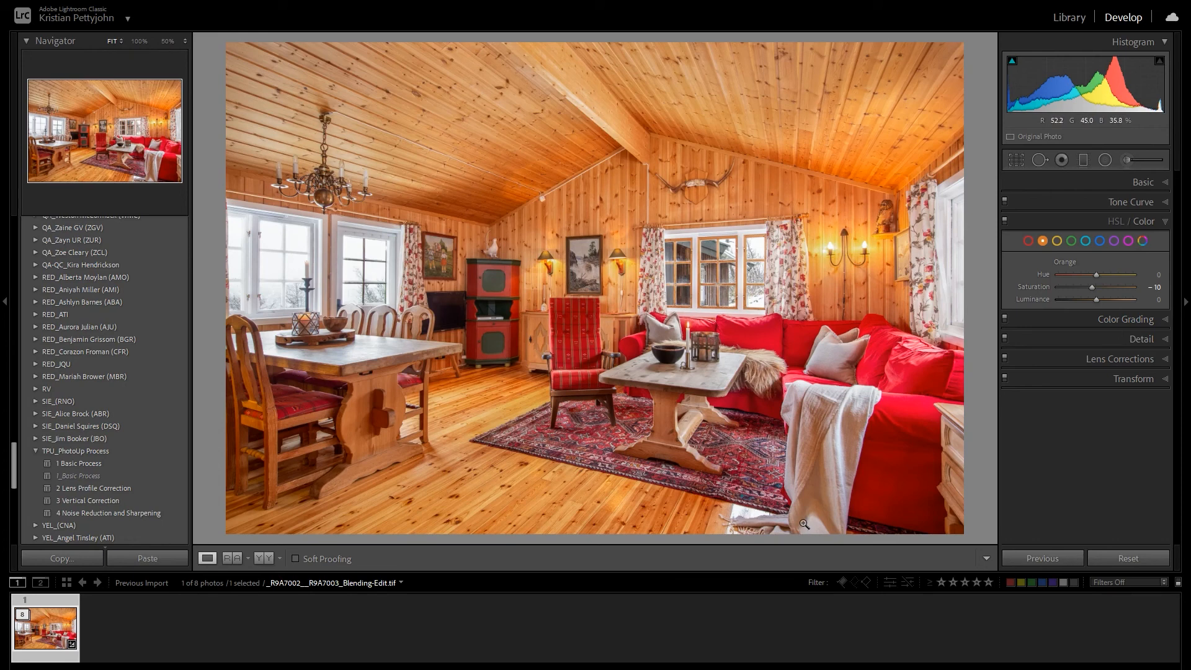